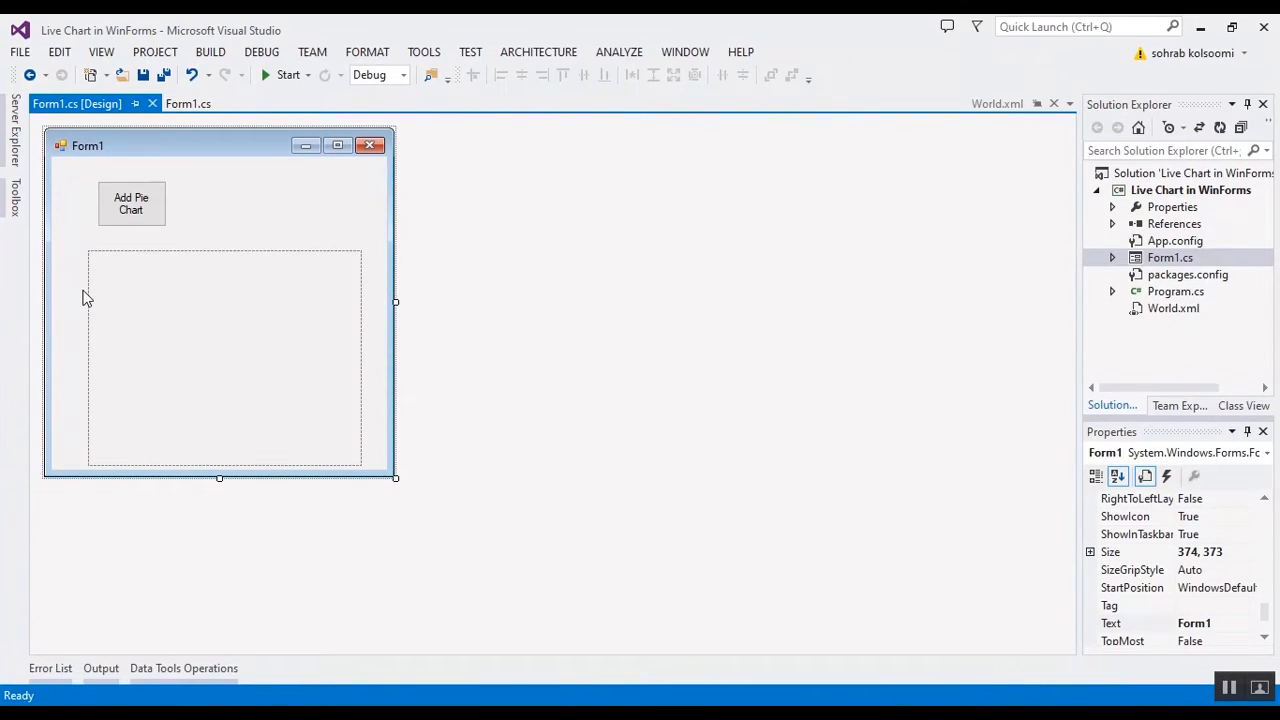
{"action": "mouse_move", "coordinate": [60, 48]}
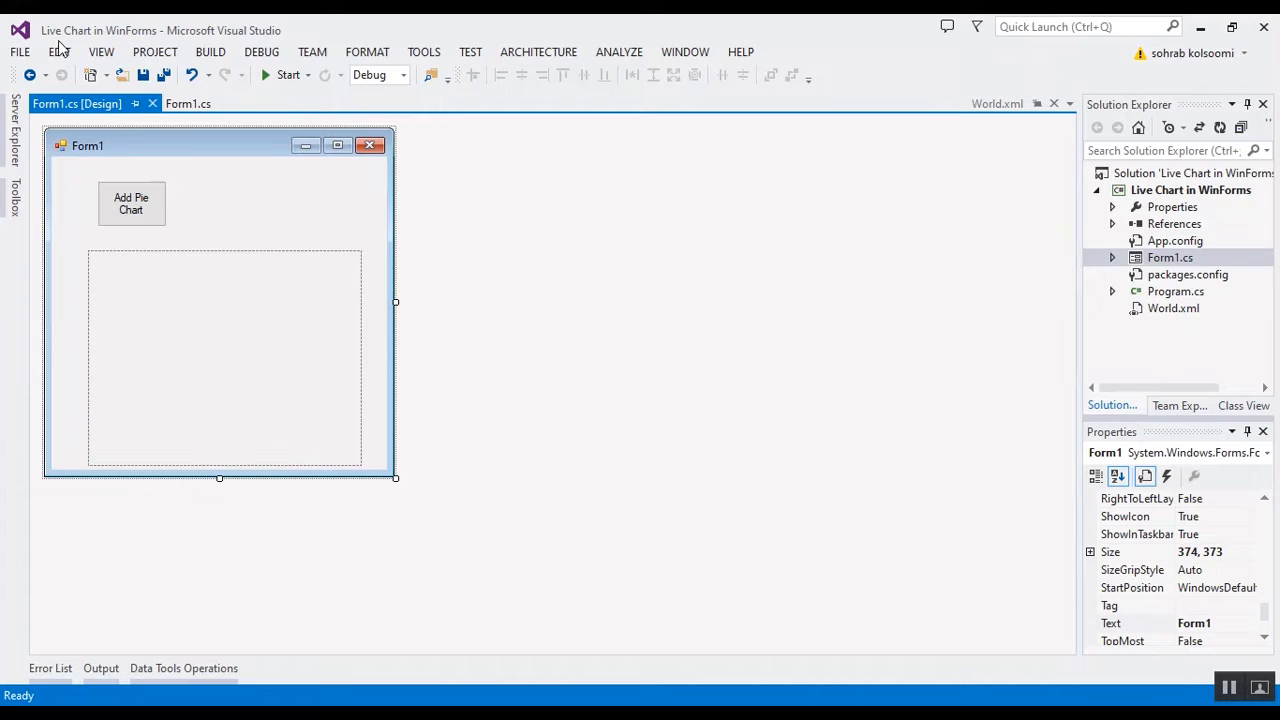
{"action": "mouse_move", "coordinate": [158, 204]}
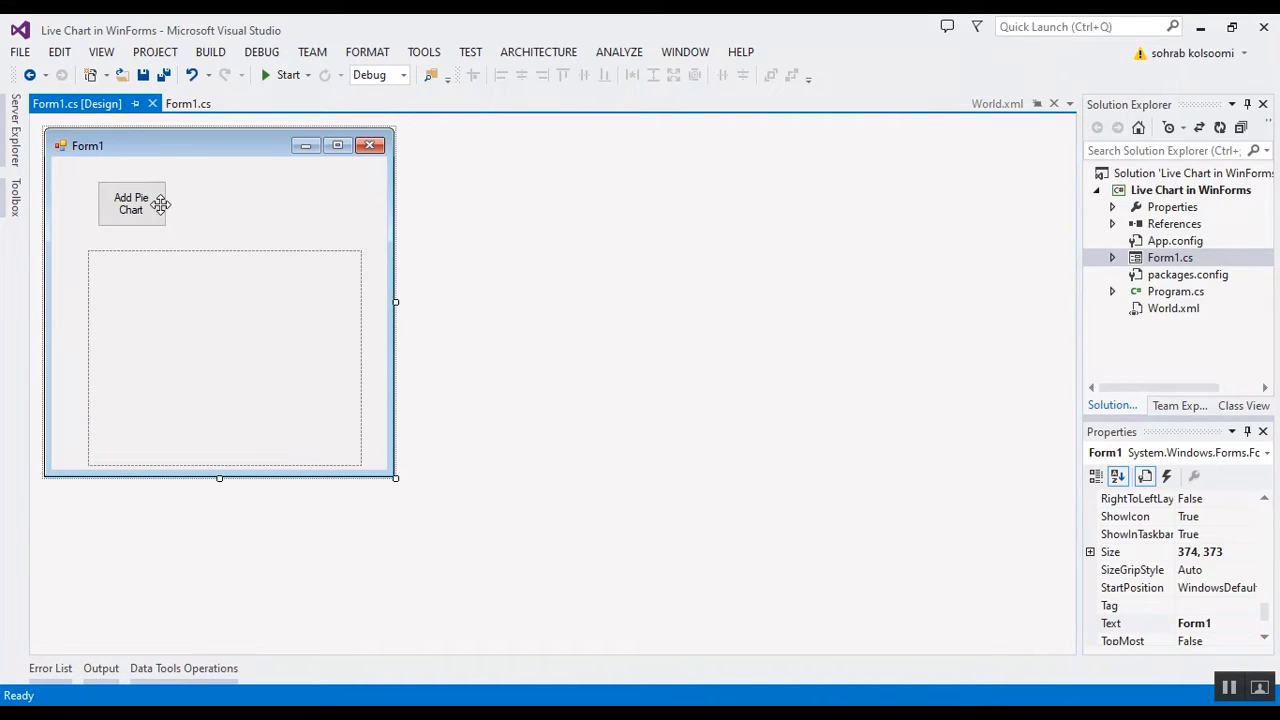
{"action": "mouse_move", "coordinate": [127, 215]}
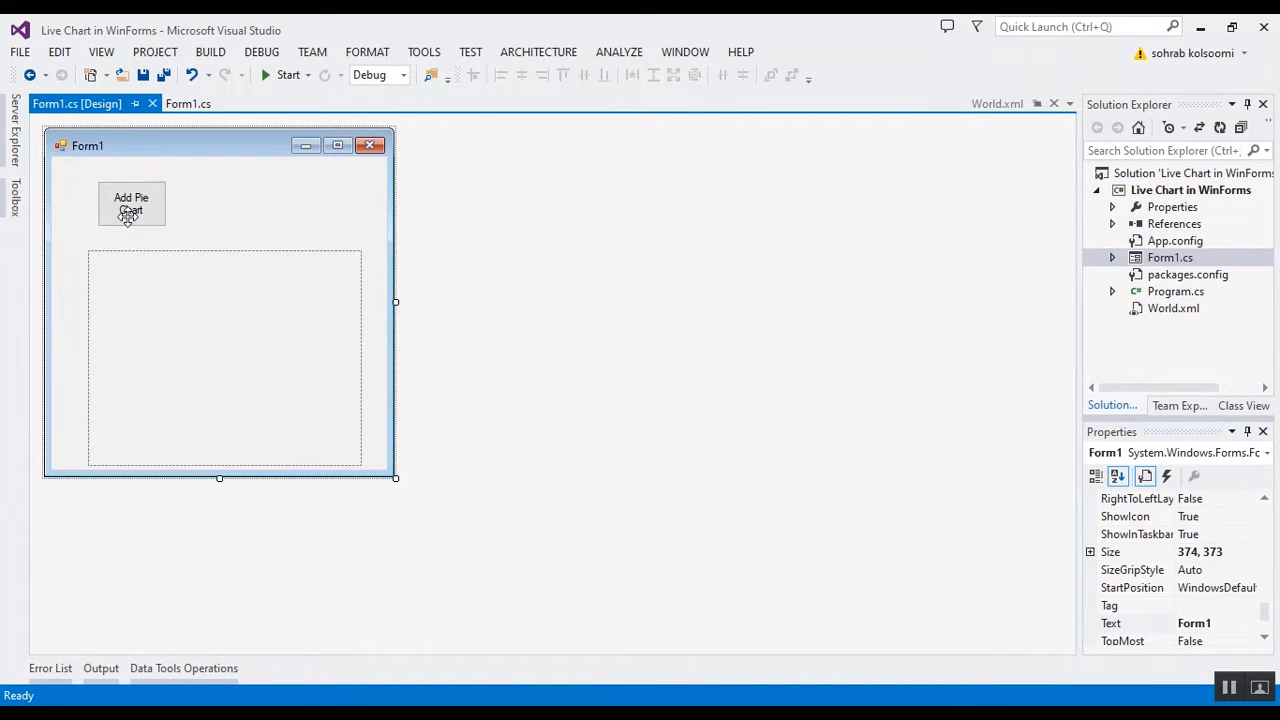
{"action": "mouse_move", "coordinate": [423, 52]}
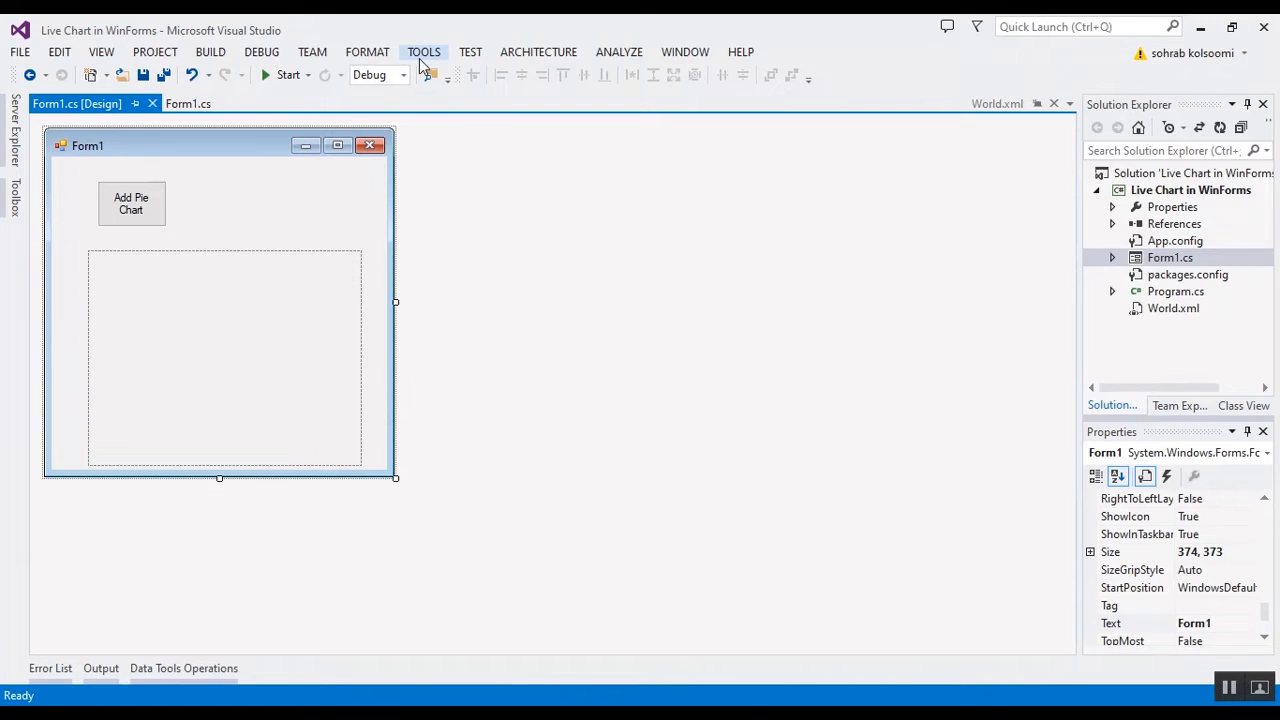
Open the Package Manager Console to install LiveCharts.WinForms 0.9.7.1
{"action": "left_click", "coordinate": [423, 52]}
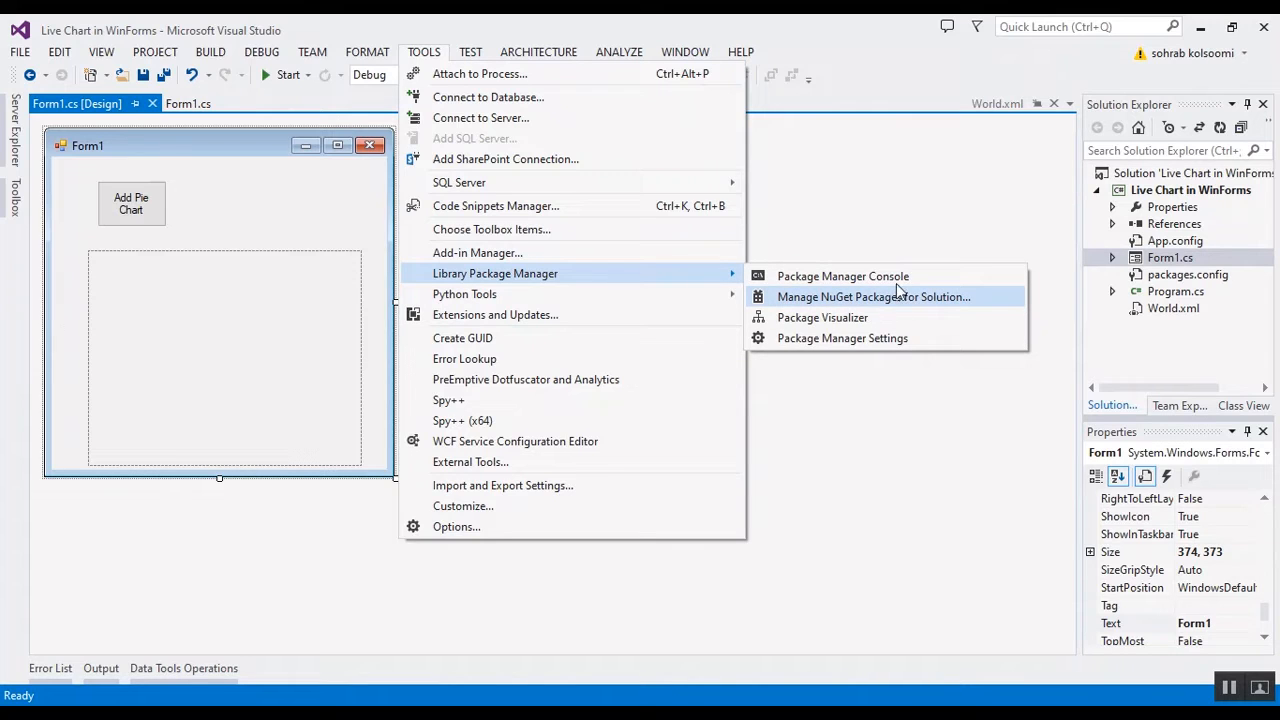
{"action": "left_click", "coordinate": [842, 276]}
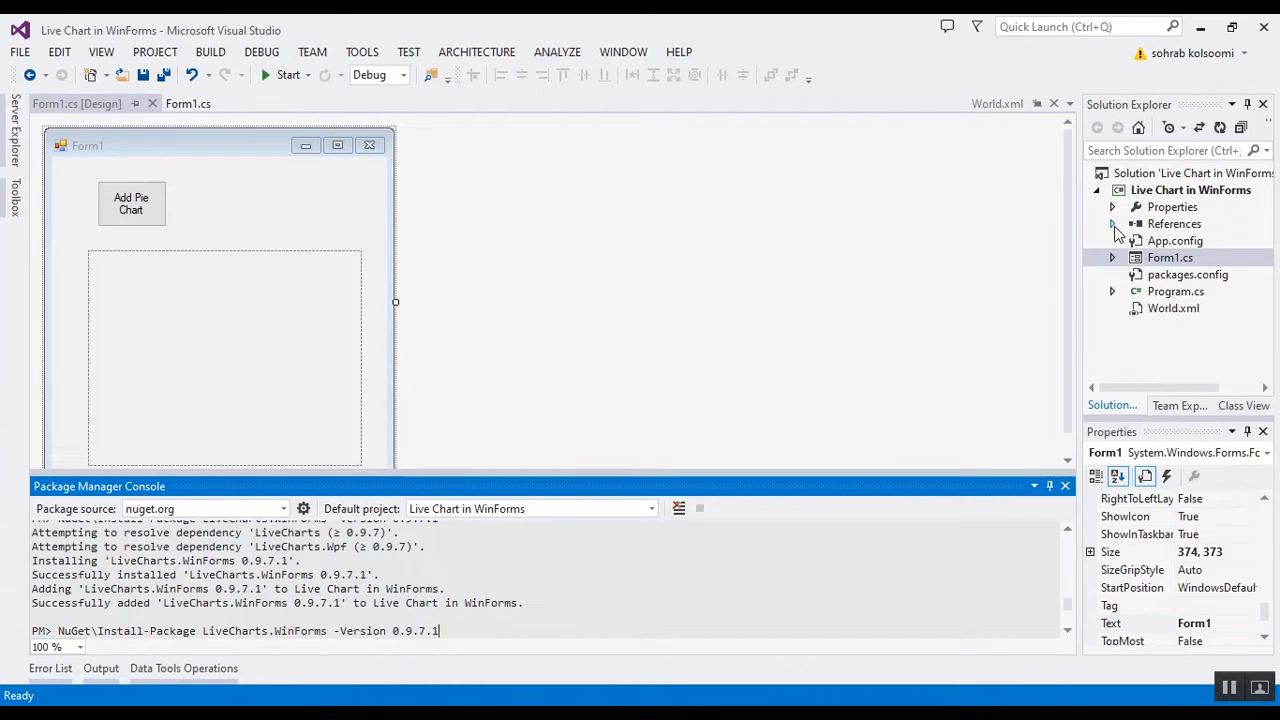
Check References for the LiveCharts assemblies, then select the panel and form in Form1 [Design]
{"action": "left_click", "coordinate": [1111, 223]}
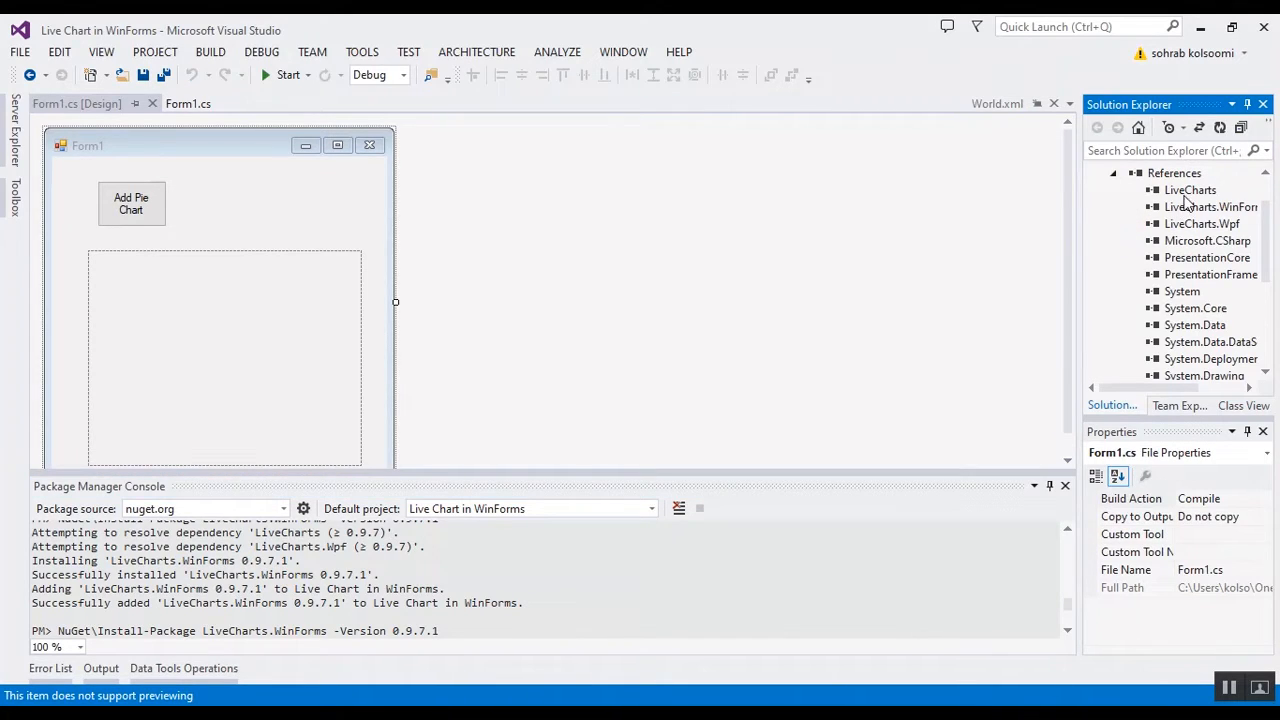
{"action": "mouse_move", "coordinate": [365, 290]}
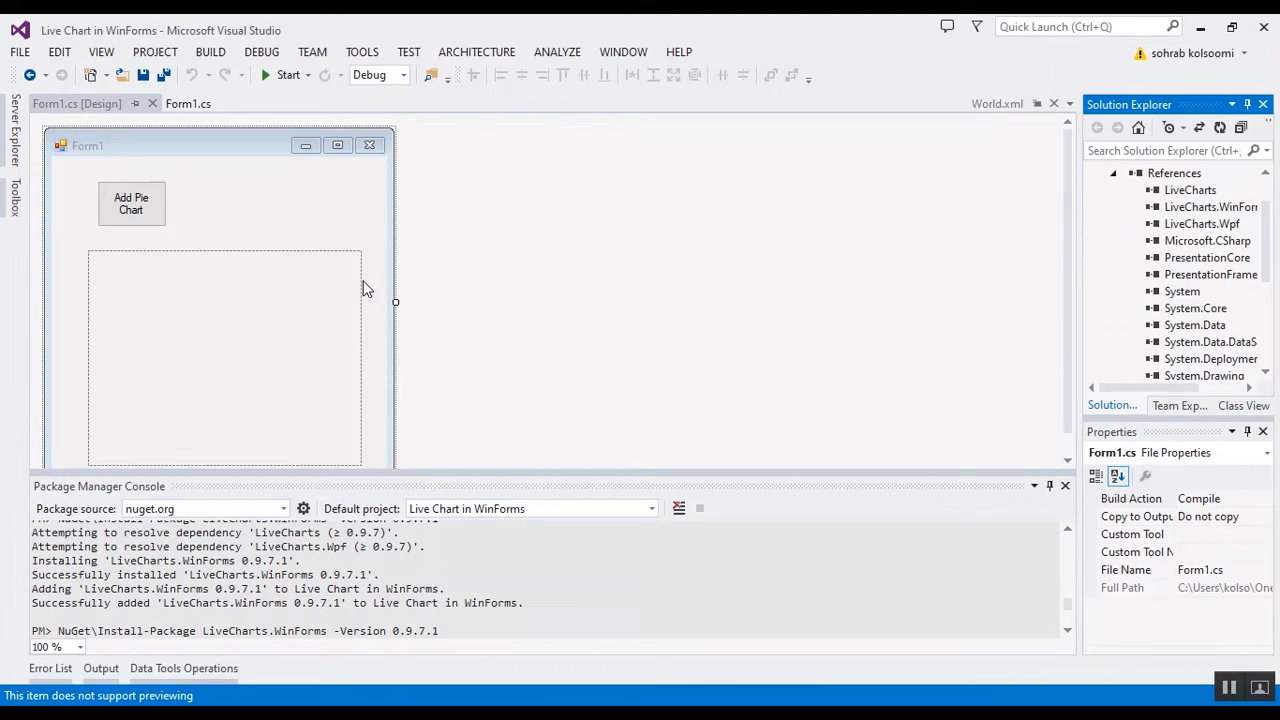
{"action": "left_click", "coordinate": [239, 213]}
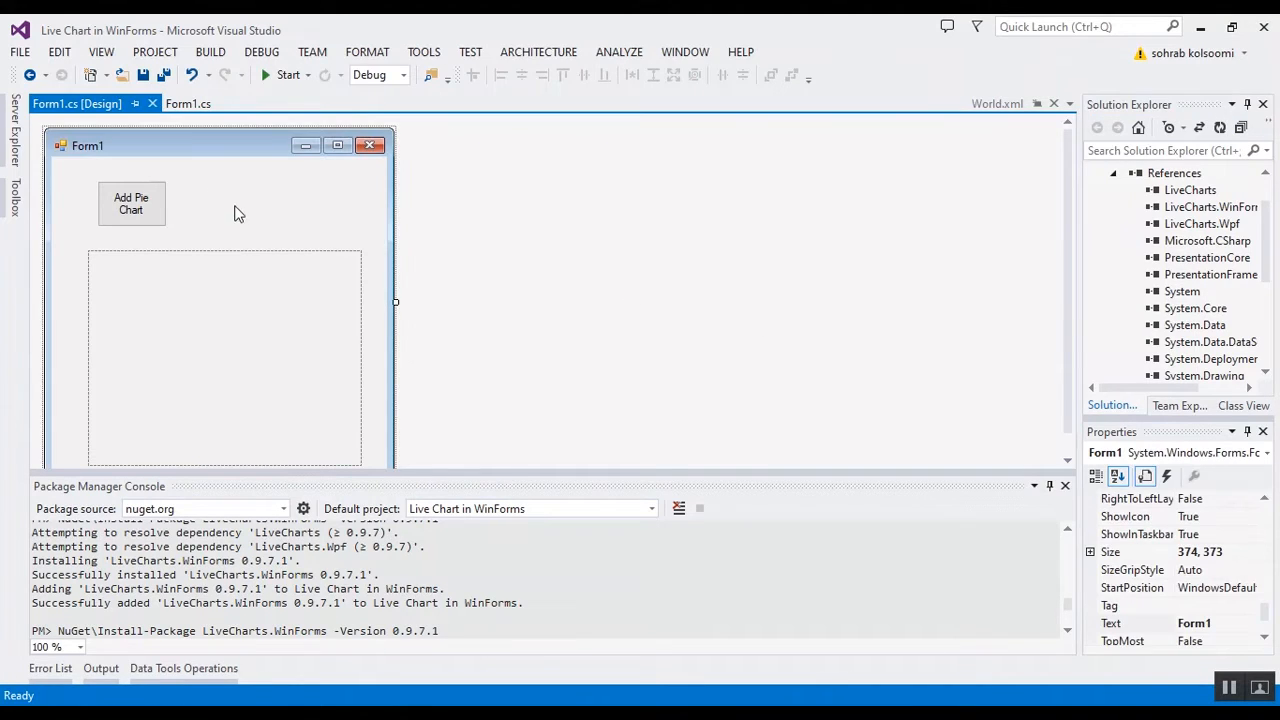
{"action": "mouse_move", "coordinate": [157, 324]}
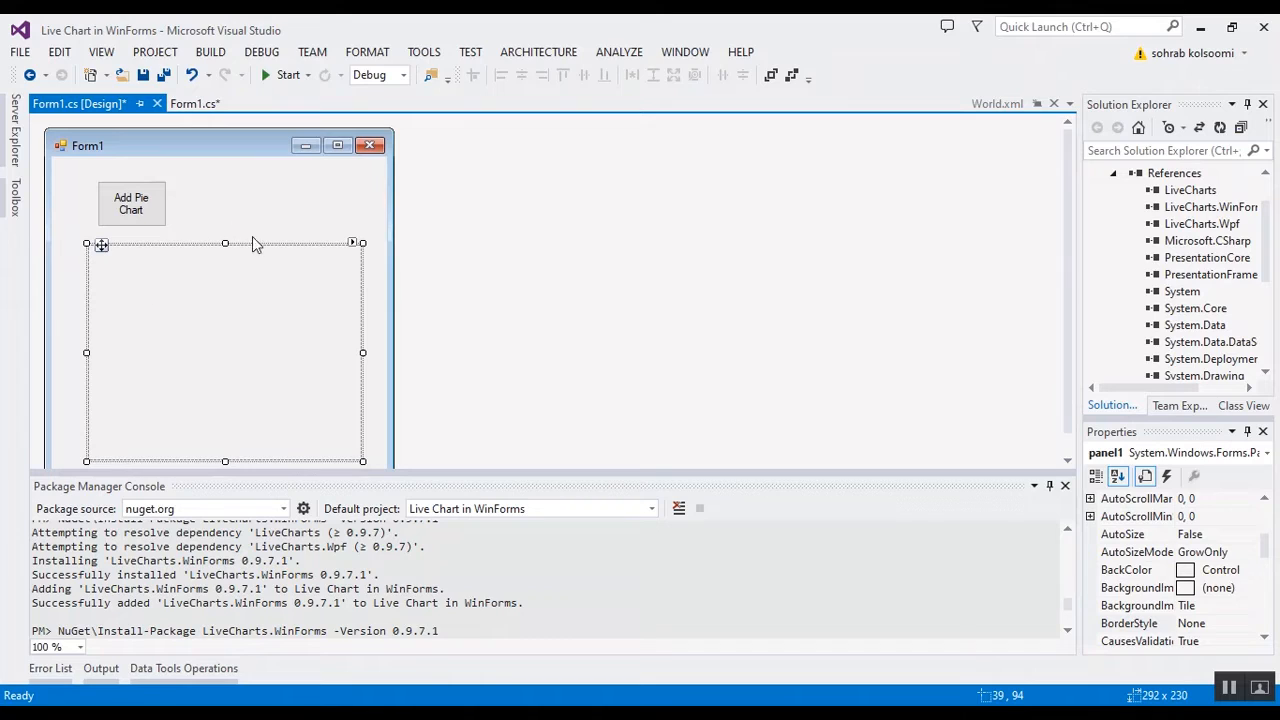
{"action": "left_click", "coordinate": [199, 218]}
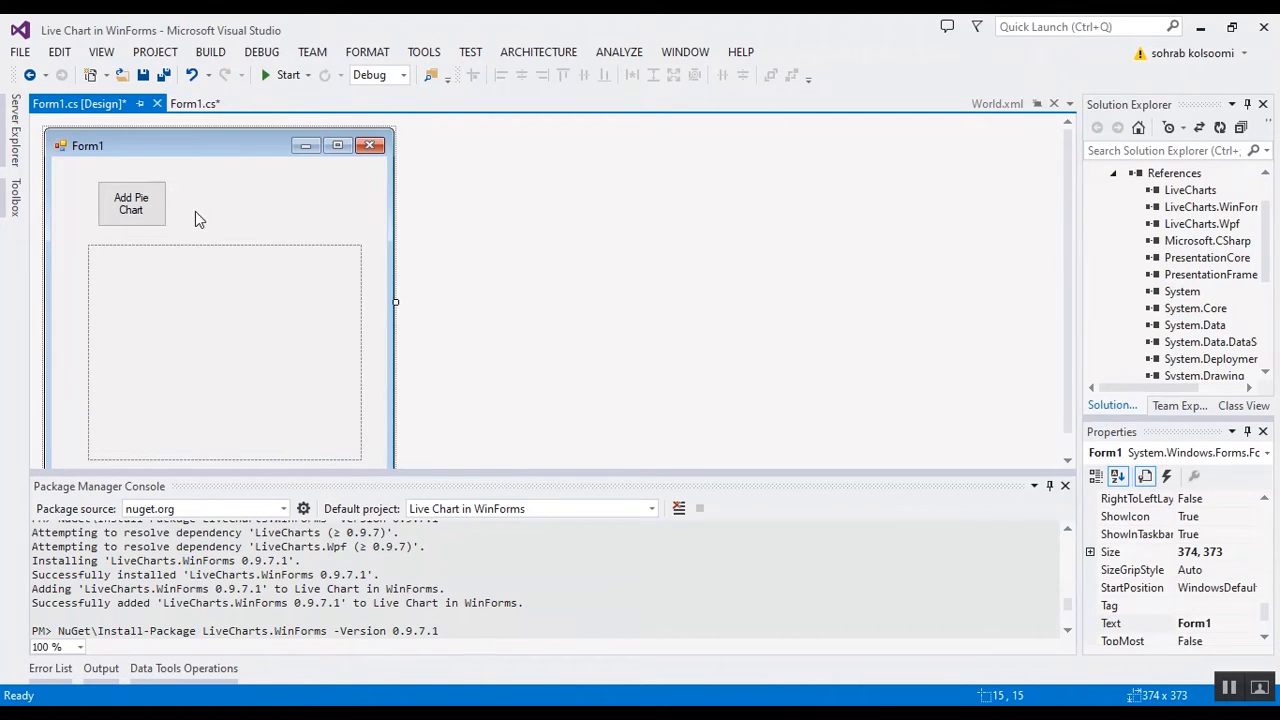
{"action": "mouse_move", "coordinate": [133, 301]}
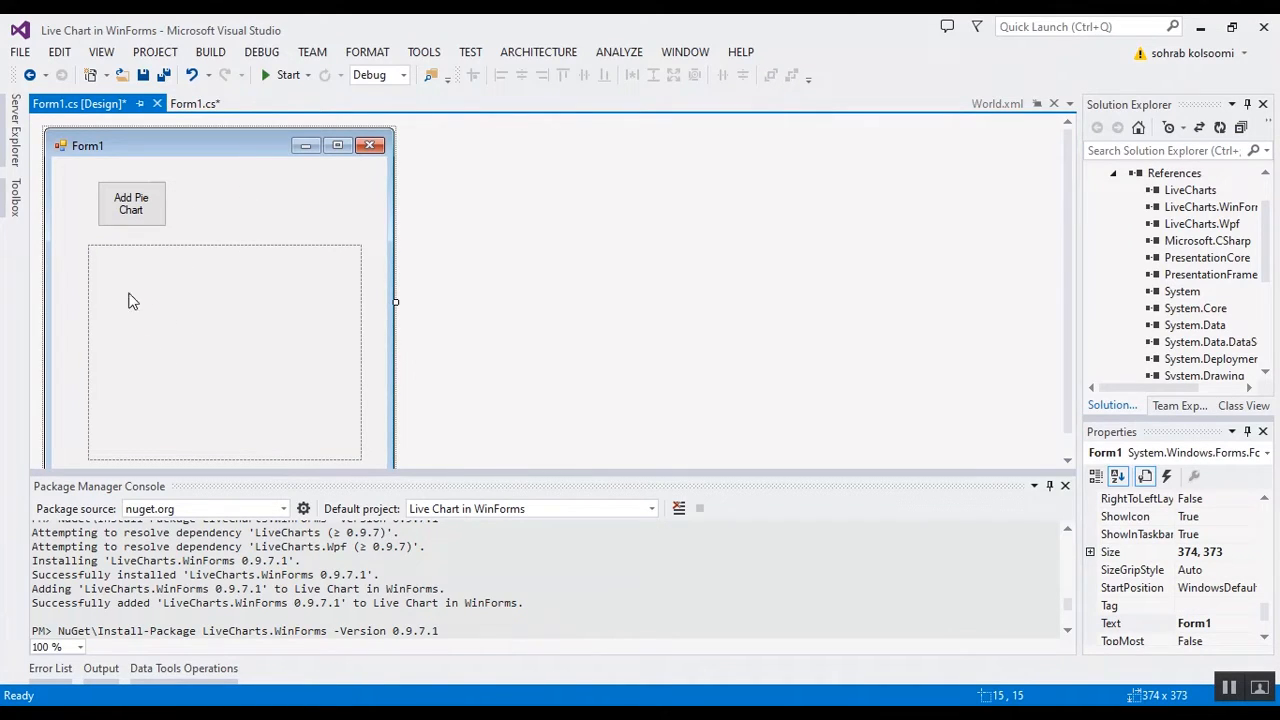
{"action": "left_click", "coordinate": [131, 203]}
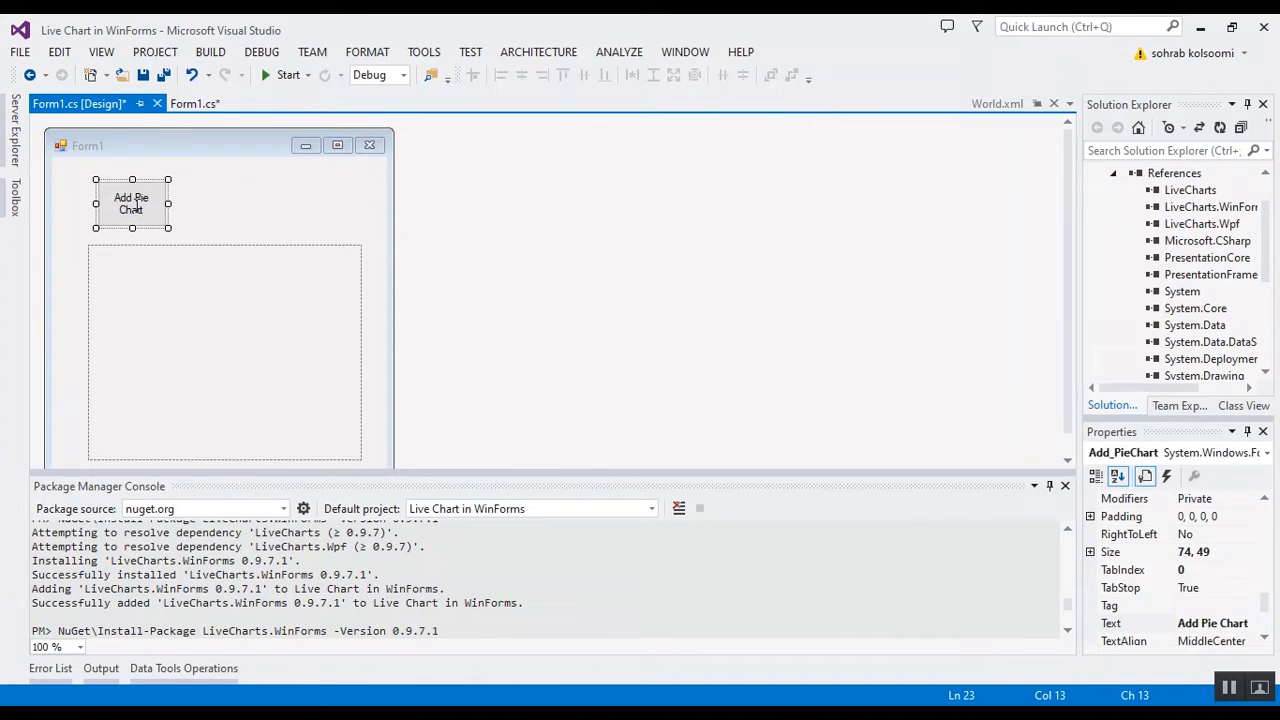
Select the Add Pie Chart button and open its click handler code in Form1.cs
{"action": "left_click", "coordinate": [194, 103]}
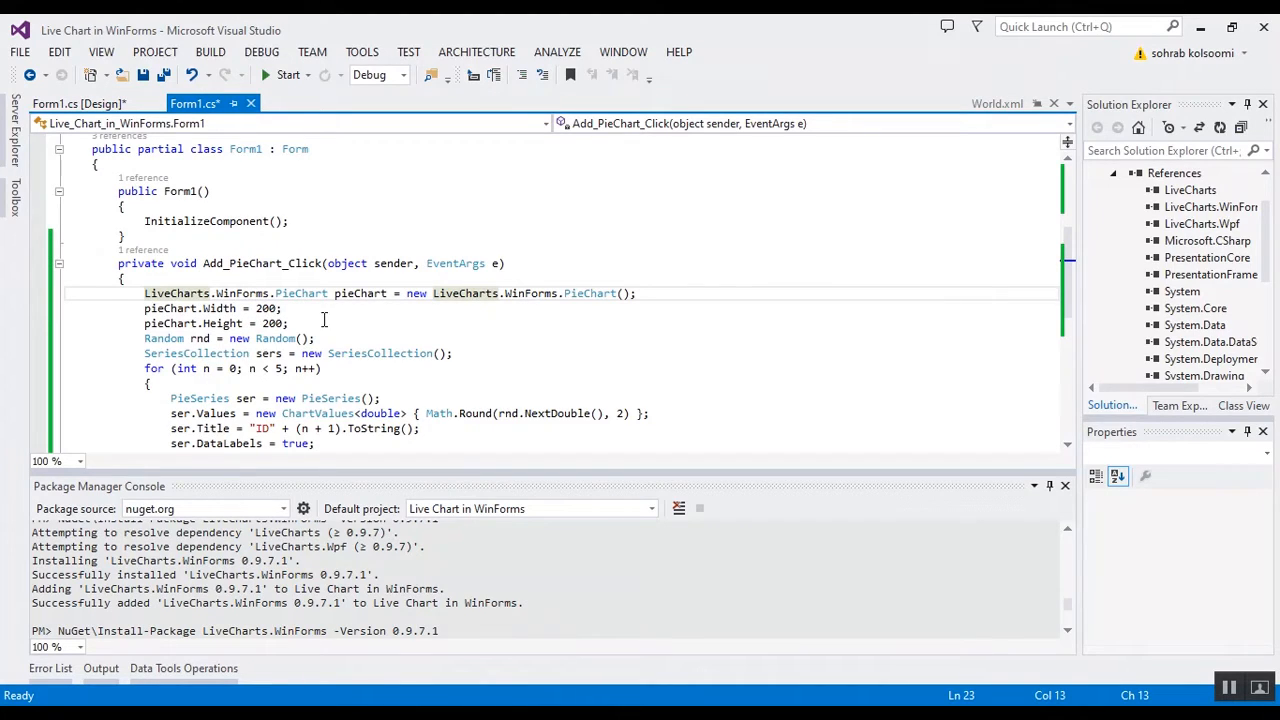
{"action": "left_click", "coordinate": [338, 353]}
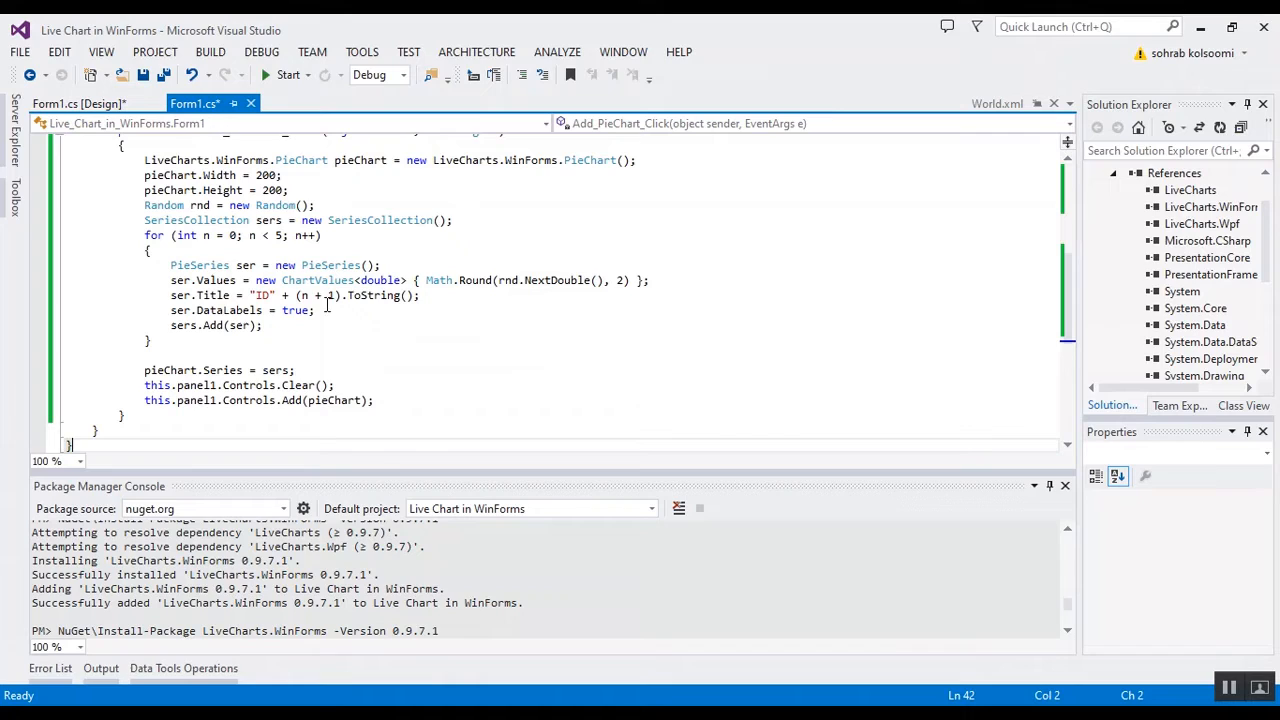
{"action": "mouse_move", "coordinate": [318, 280]}
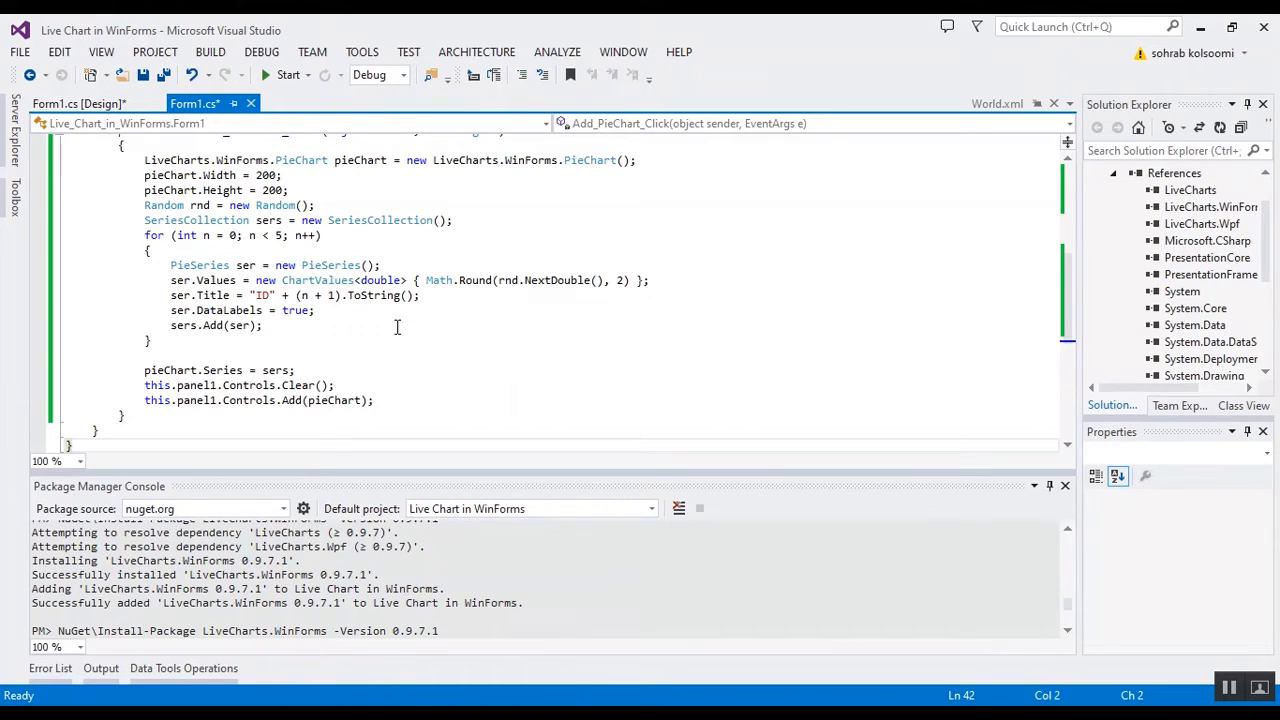
{"action": "mouse_move", "coordinate": [215, 295]}
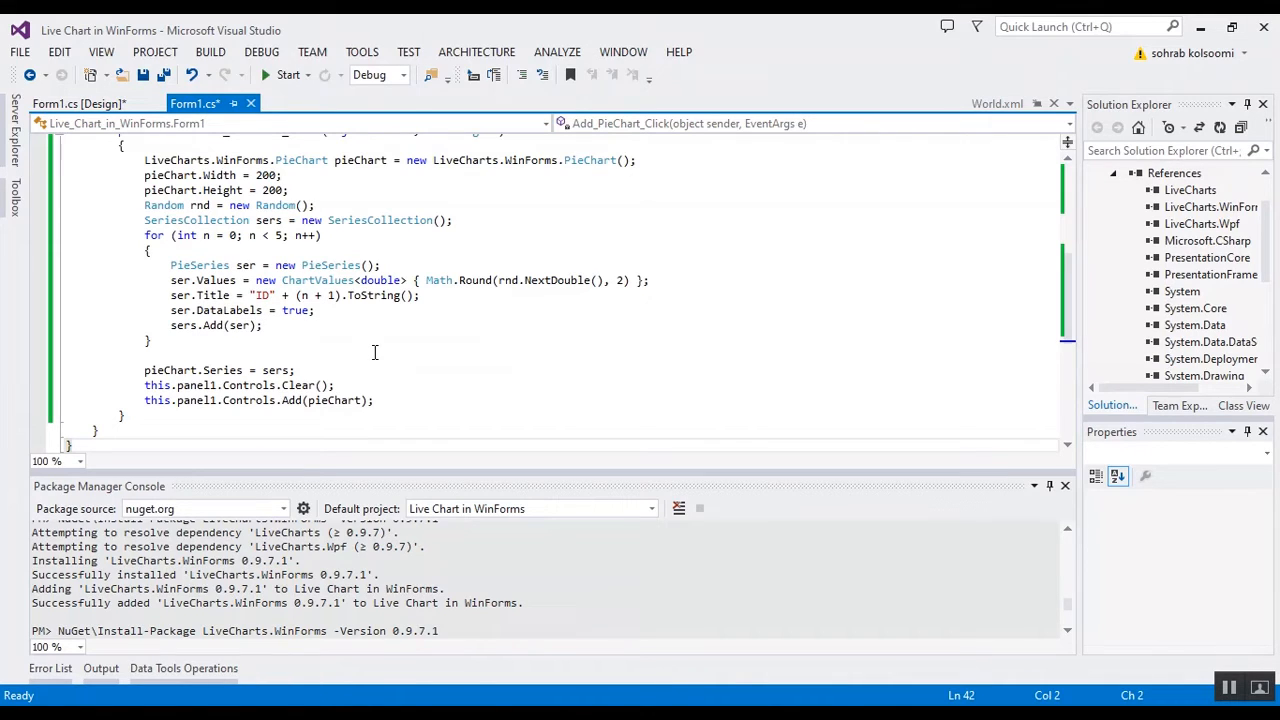
{"action": "mouse_move", "coordinate": [278, 370]}
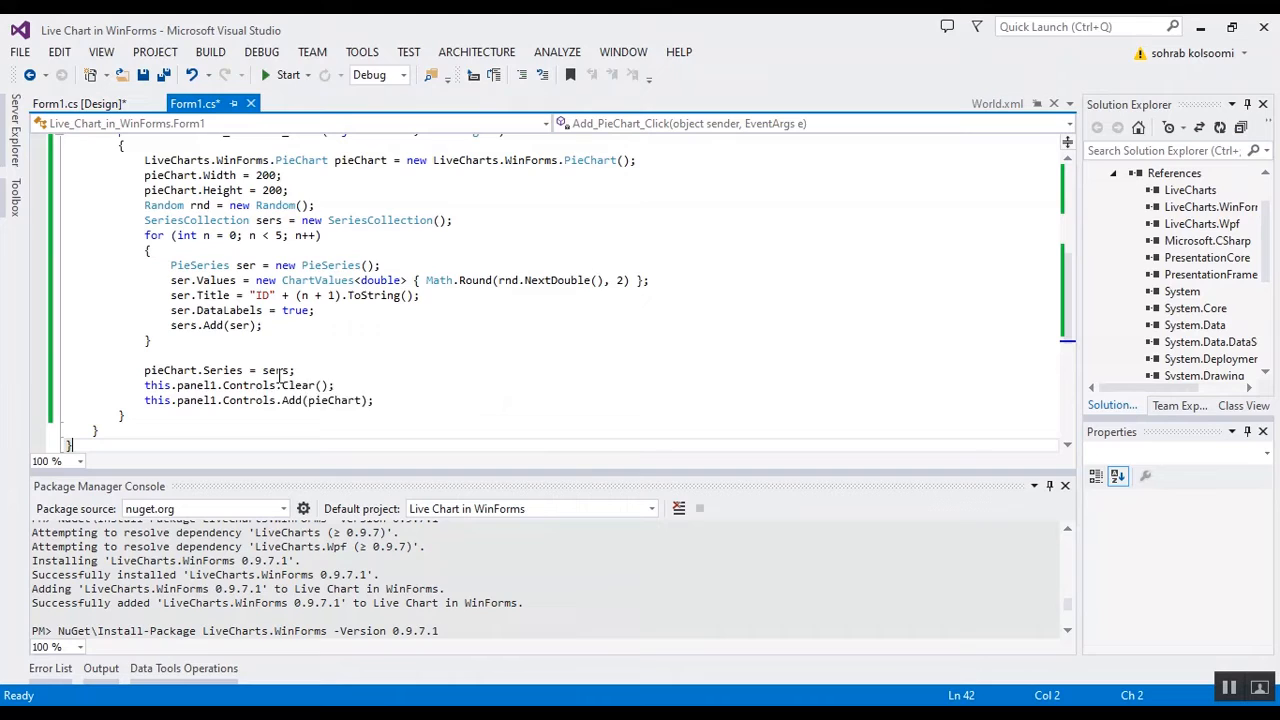
{"action": "mouse_move", "coordinate": [222, 325]}
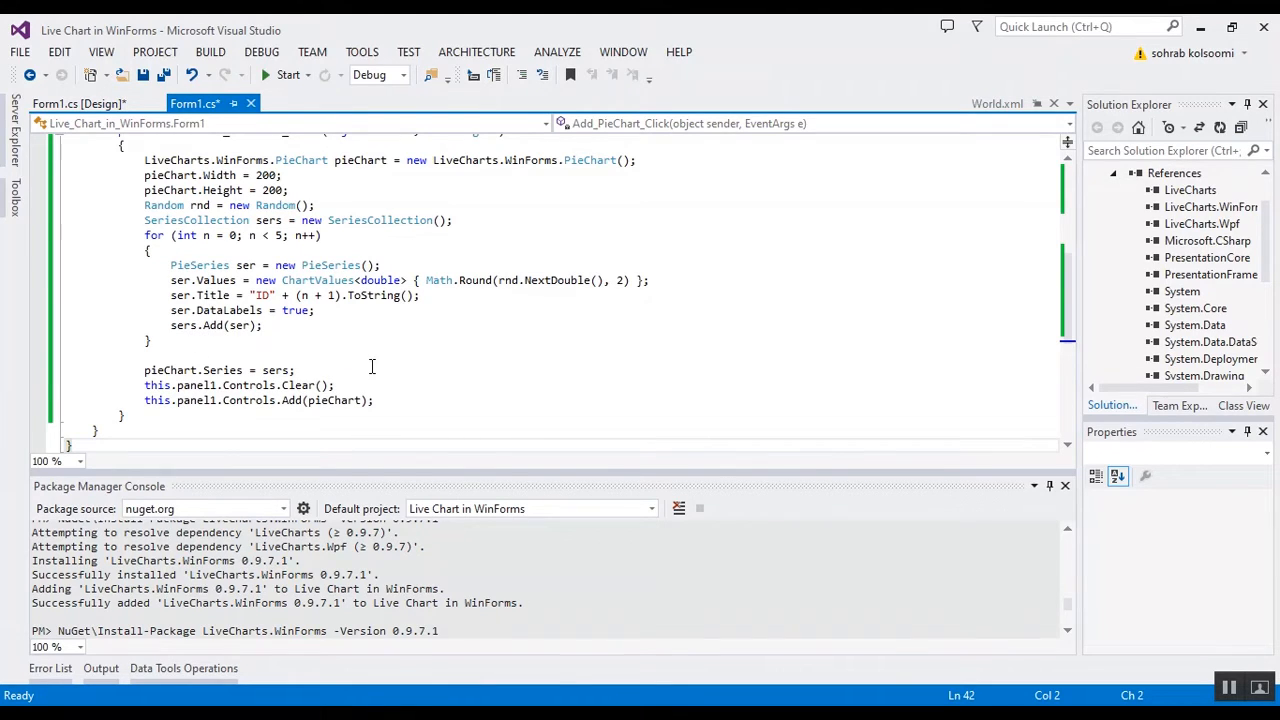
{"action": "mouse_move", "coordinate": [778, 593]}
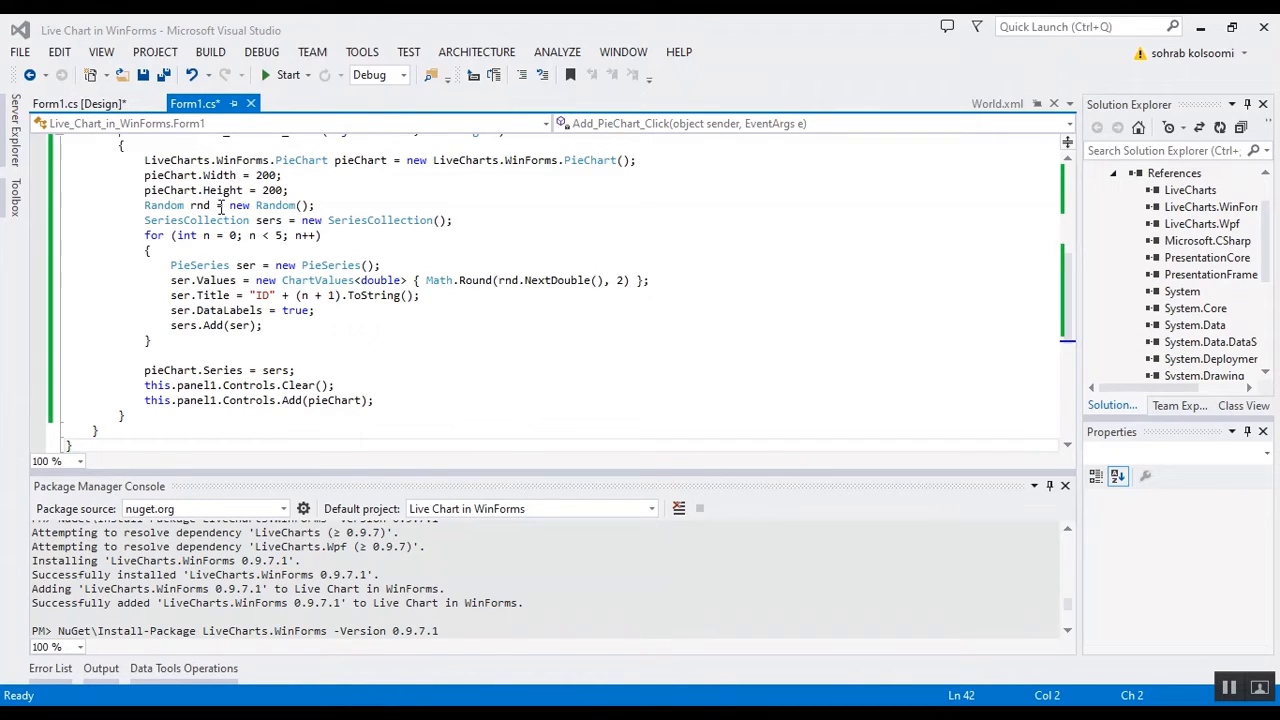
{"action": "mouse_move", "coordinate": [164, 75]}
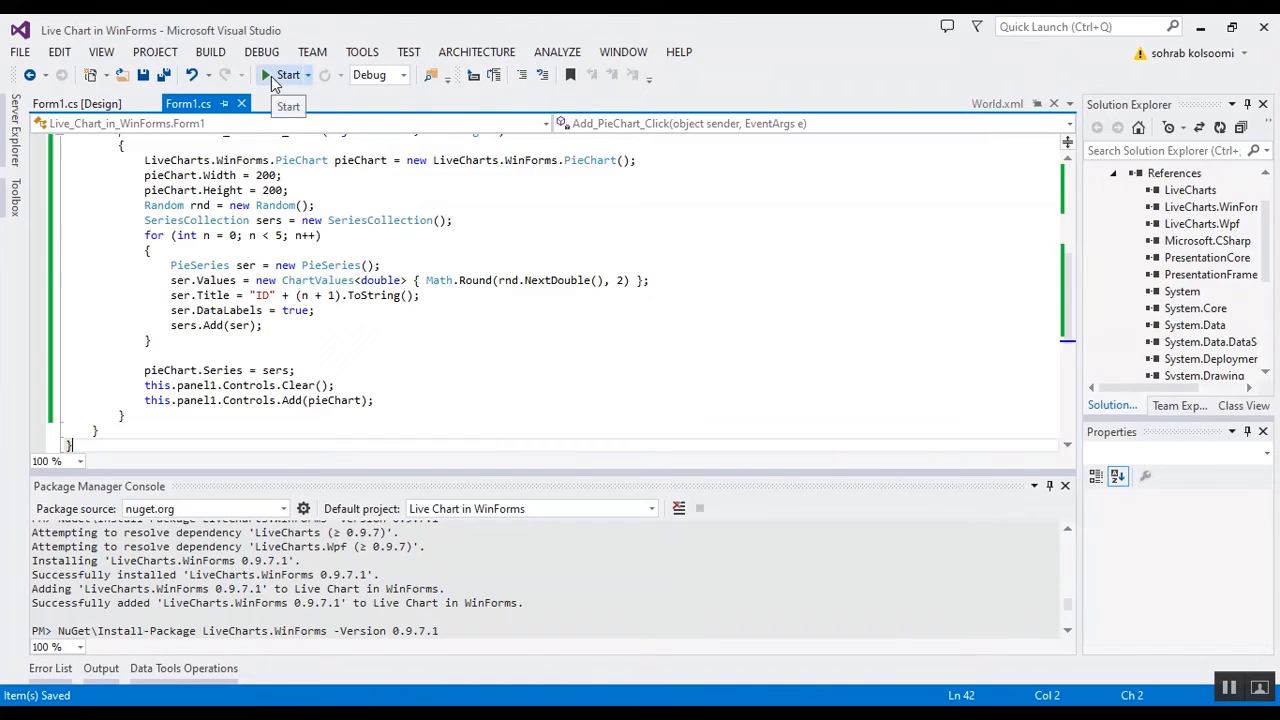
Start the Live Chart in WinForms project so Form1 runs
{"action": "left_click", "coordinate": [287, 74]}
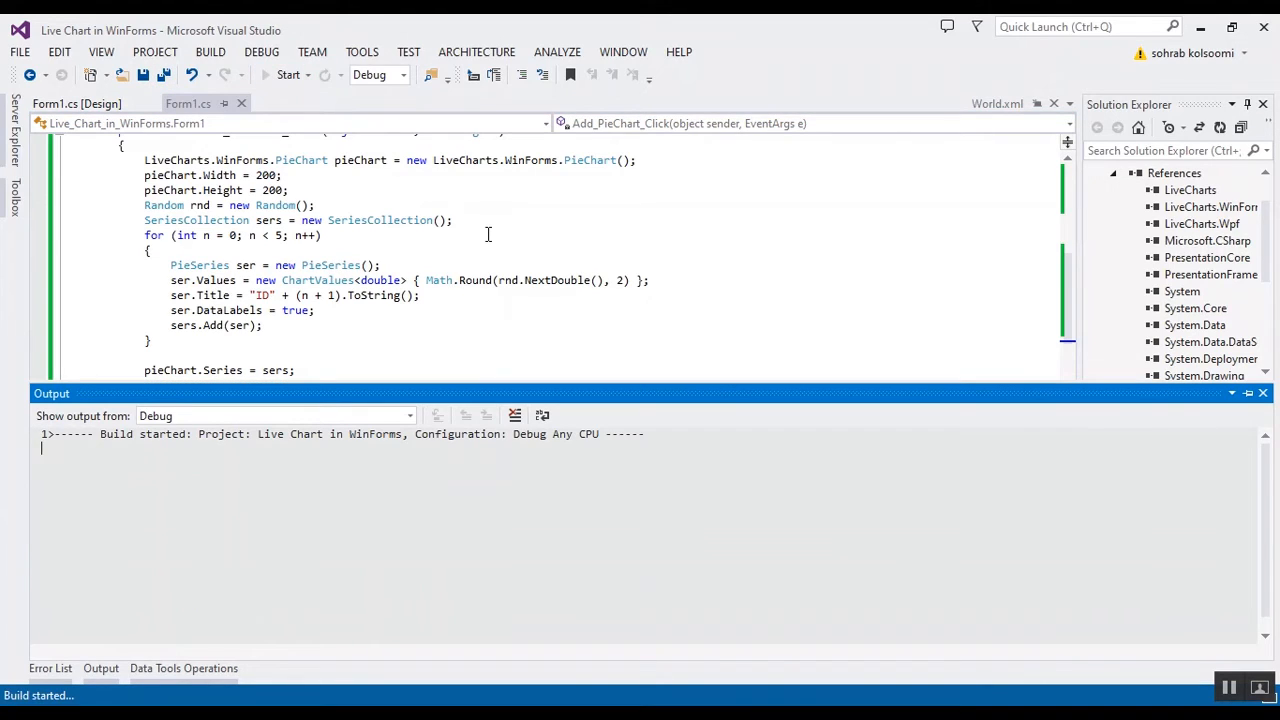
{"action": "left_click", "coordinate": [270, 415]}
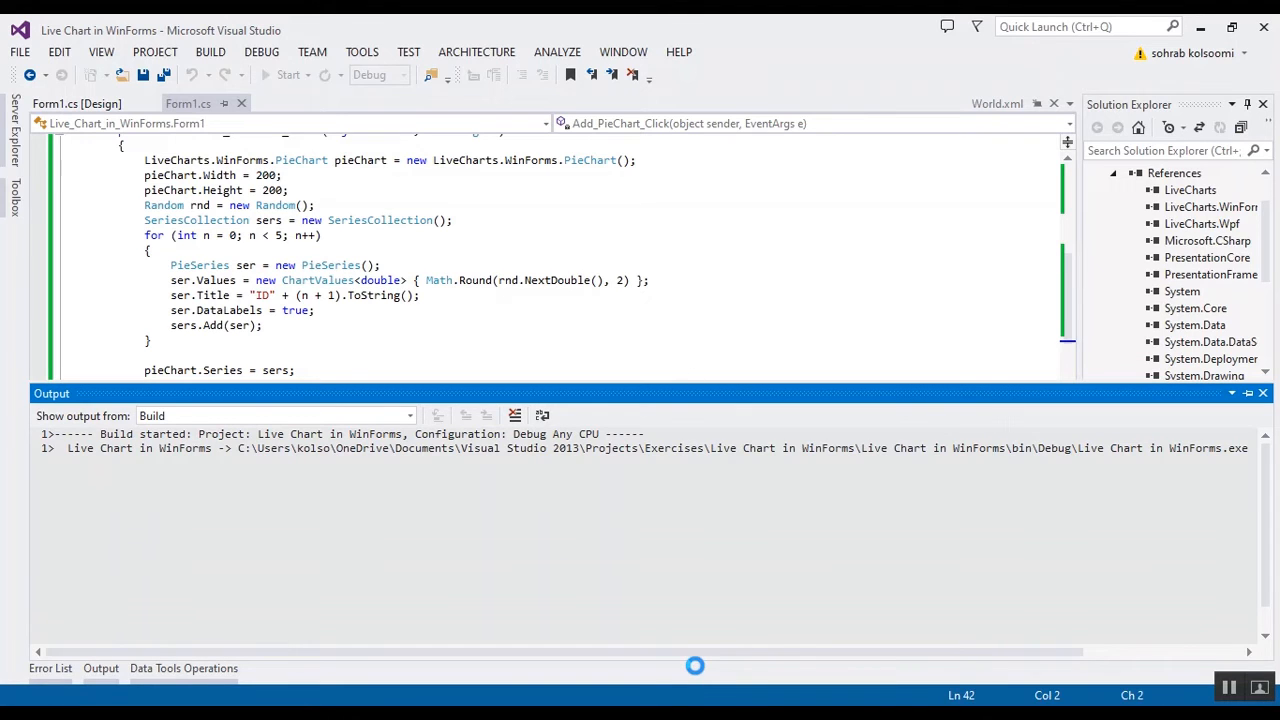
{"action": "left_click", "coordinate": [287, 75]}
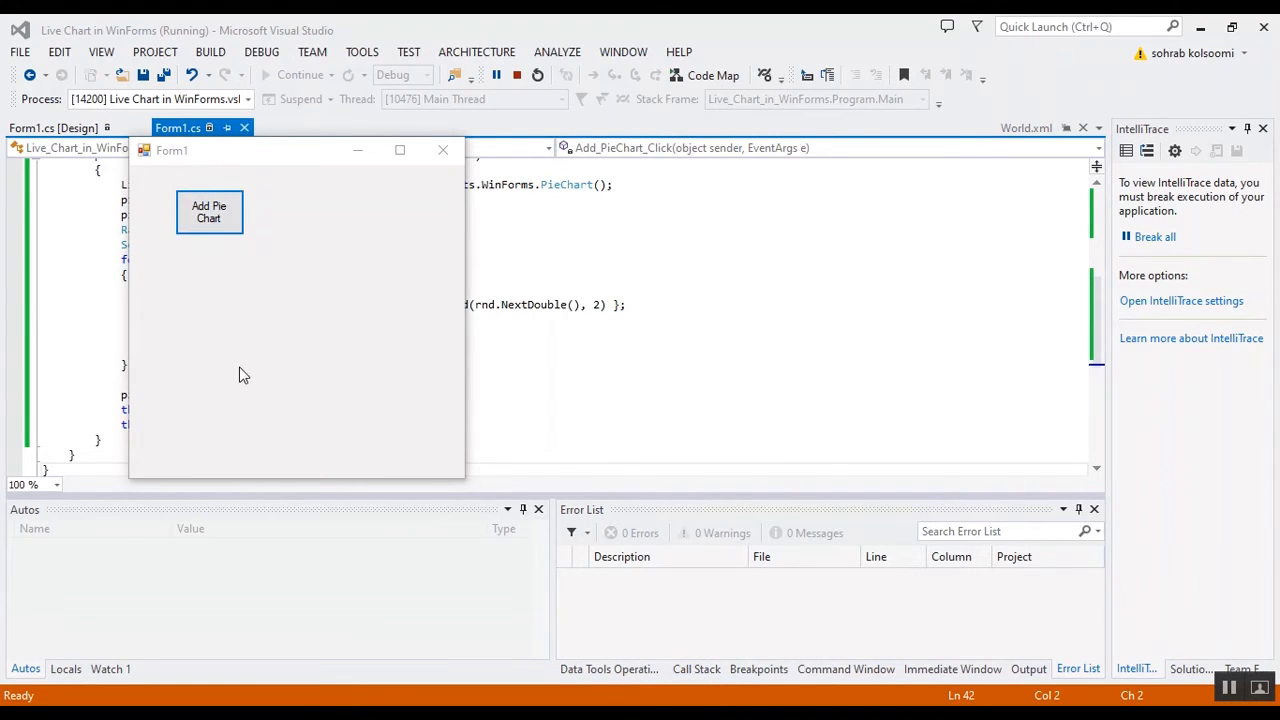
{"action": "mouse_move", "coordinate": [249, 351]}
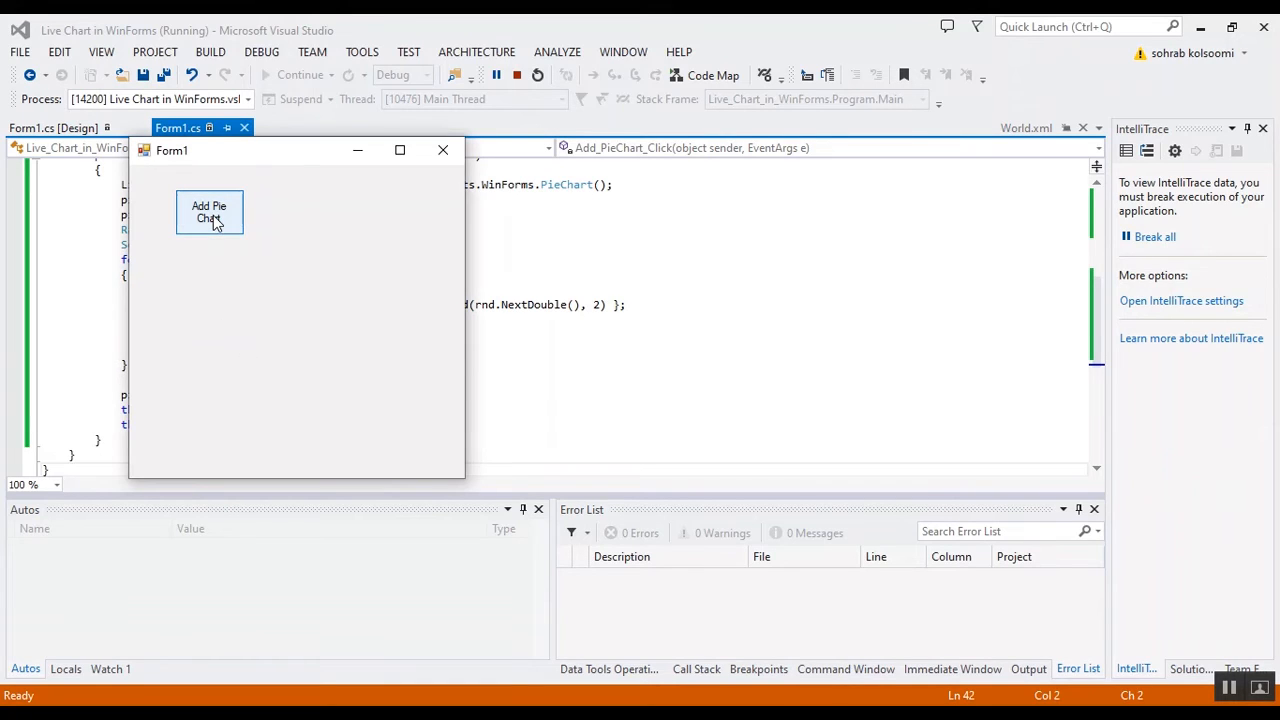
Click Add Pie Chart repeatedly to draw and regenerate the five-slice random pie chart
{"action": "left_click", "coordinate": [209, 212]}
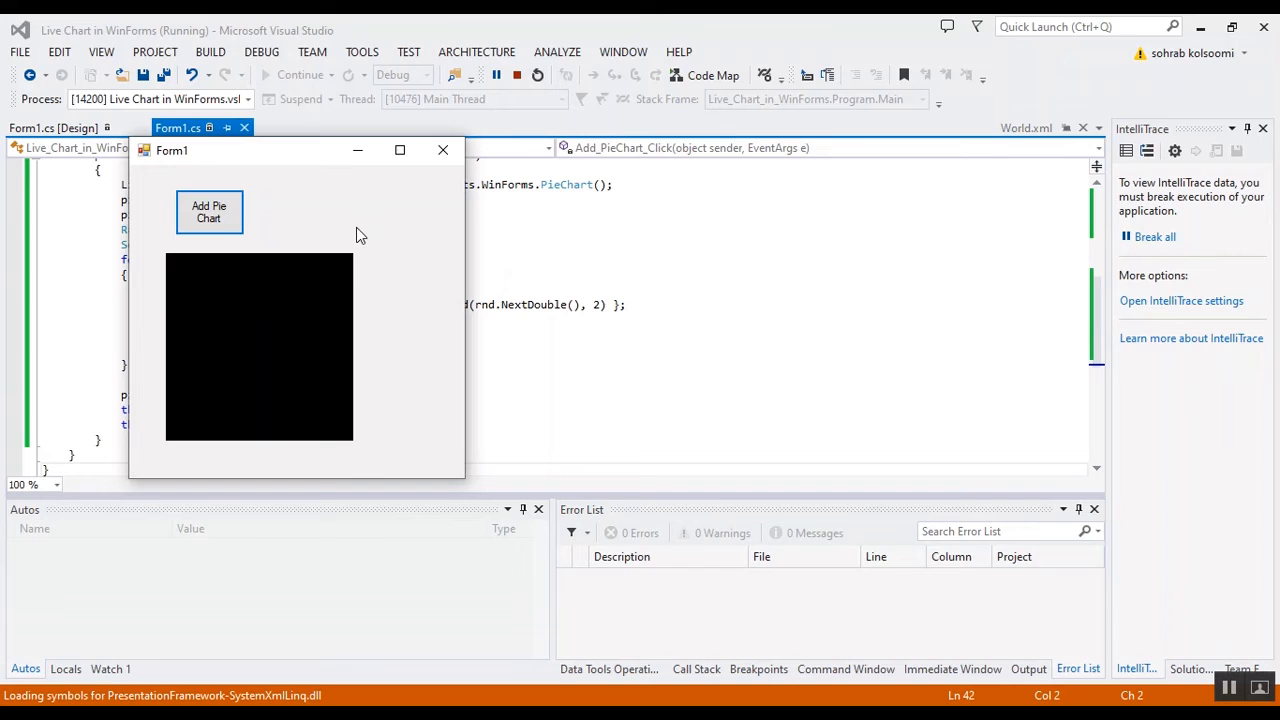
{"action": "left_click", "coordinate": [209, 211]}
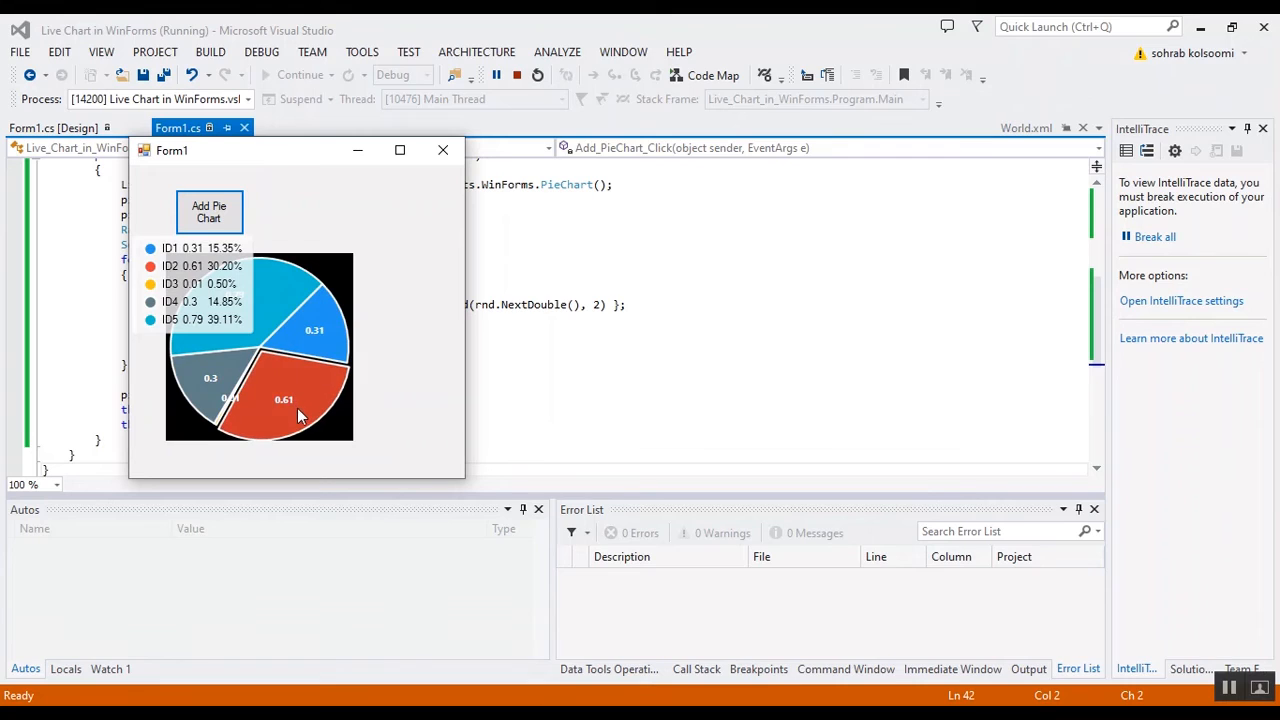
{"action": "left_click", "coordinate": [209, 211]}
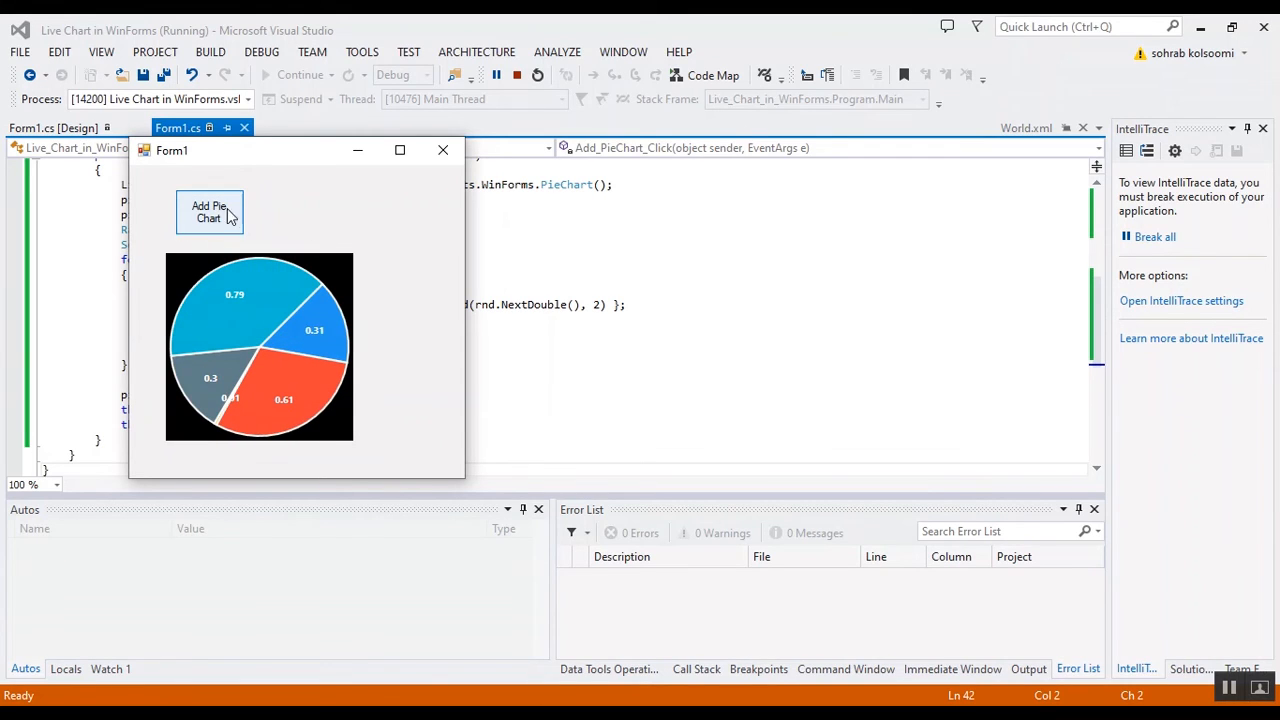
{"action": "left_click", "coordinate": [209, 211]}
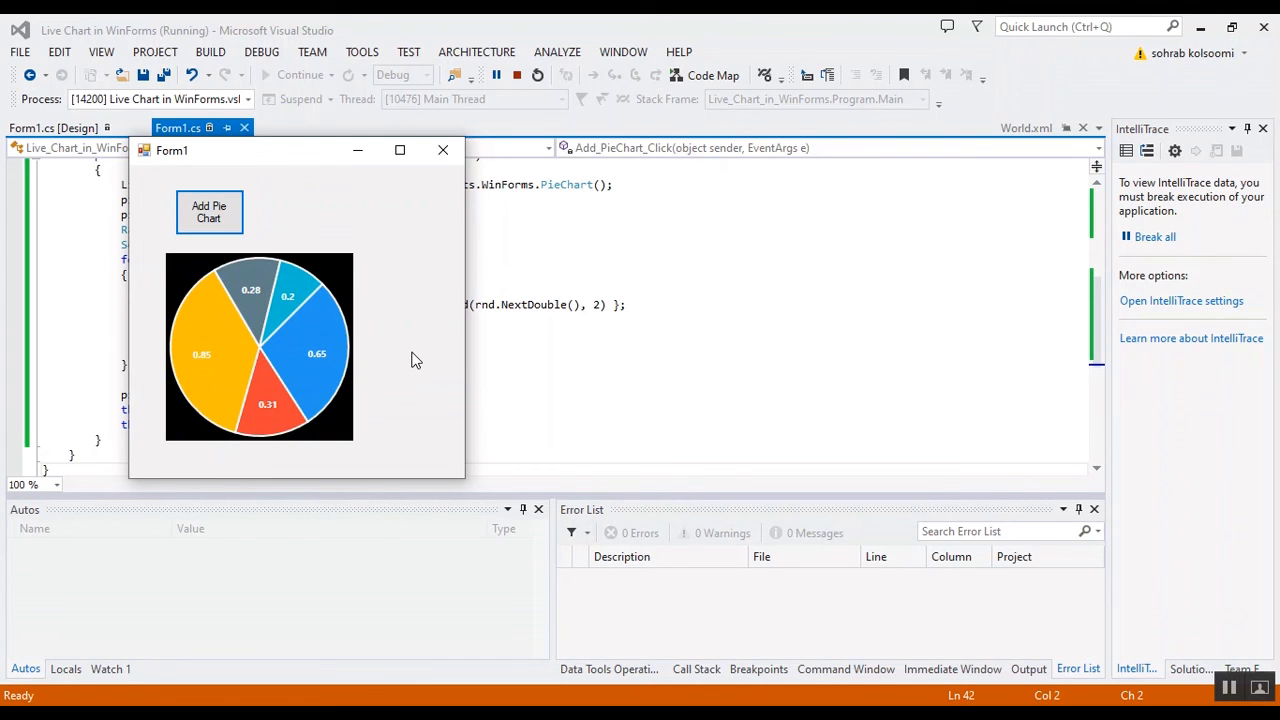
{"action": "mouse_move", "coordinate": [701, 441]}
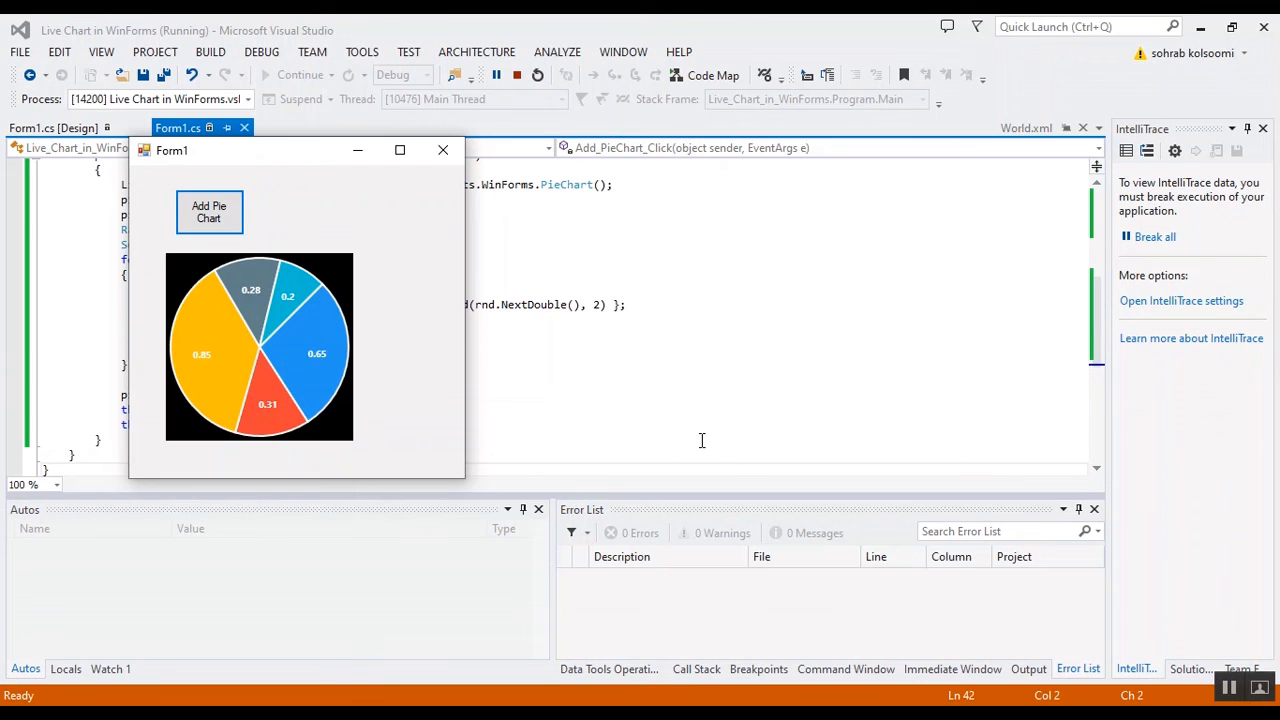